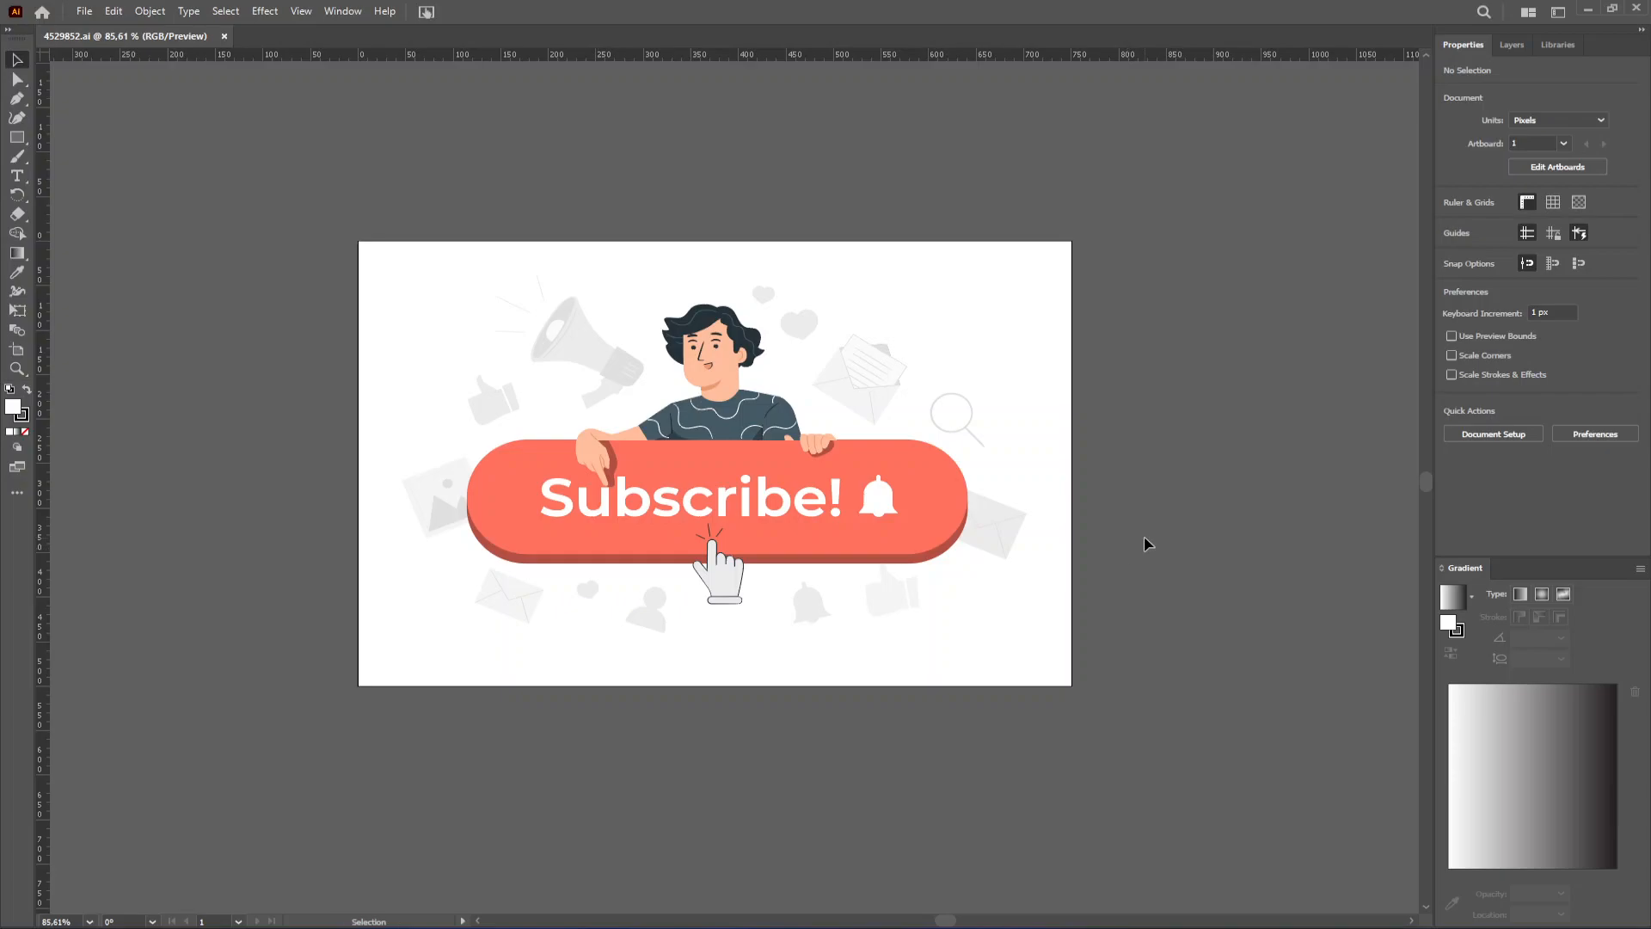
mouse_move(1137, 523)
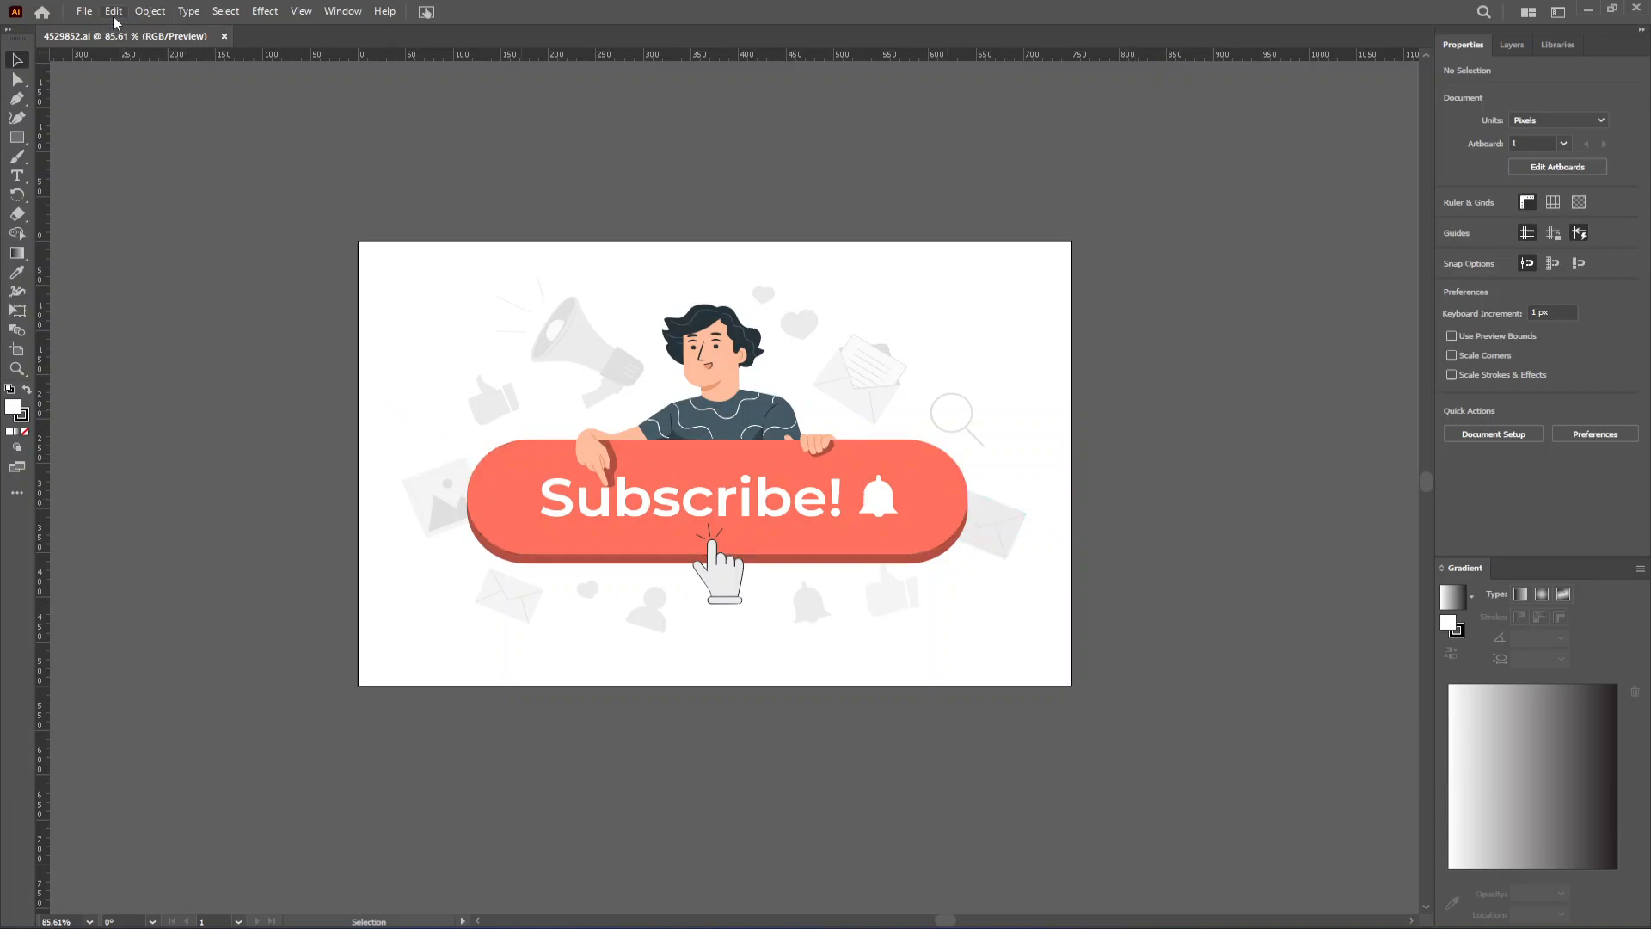
Show the Edit menu with its Preferences list of categories
left_click(111, 10)
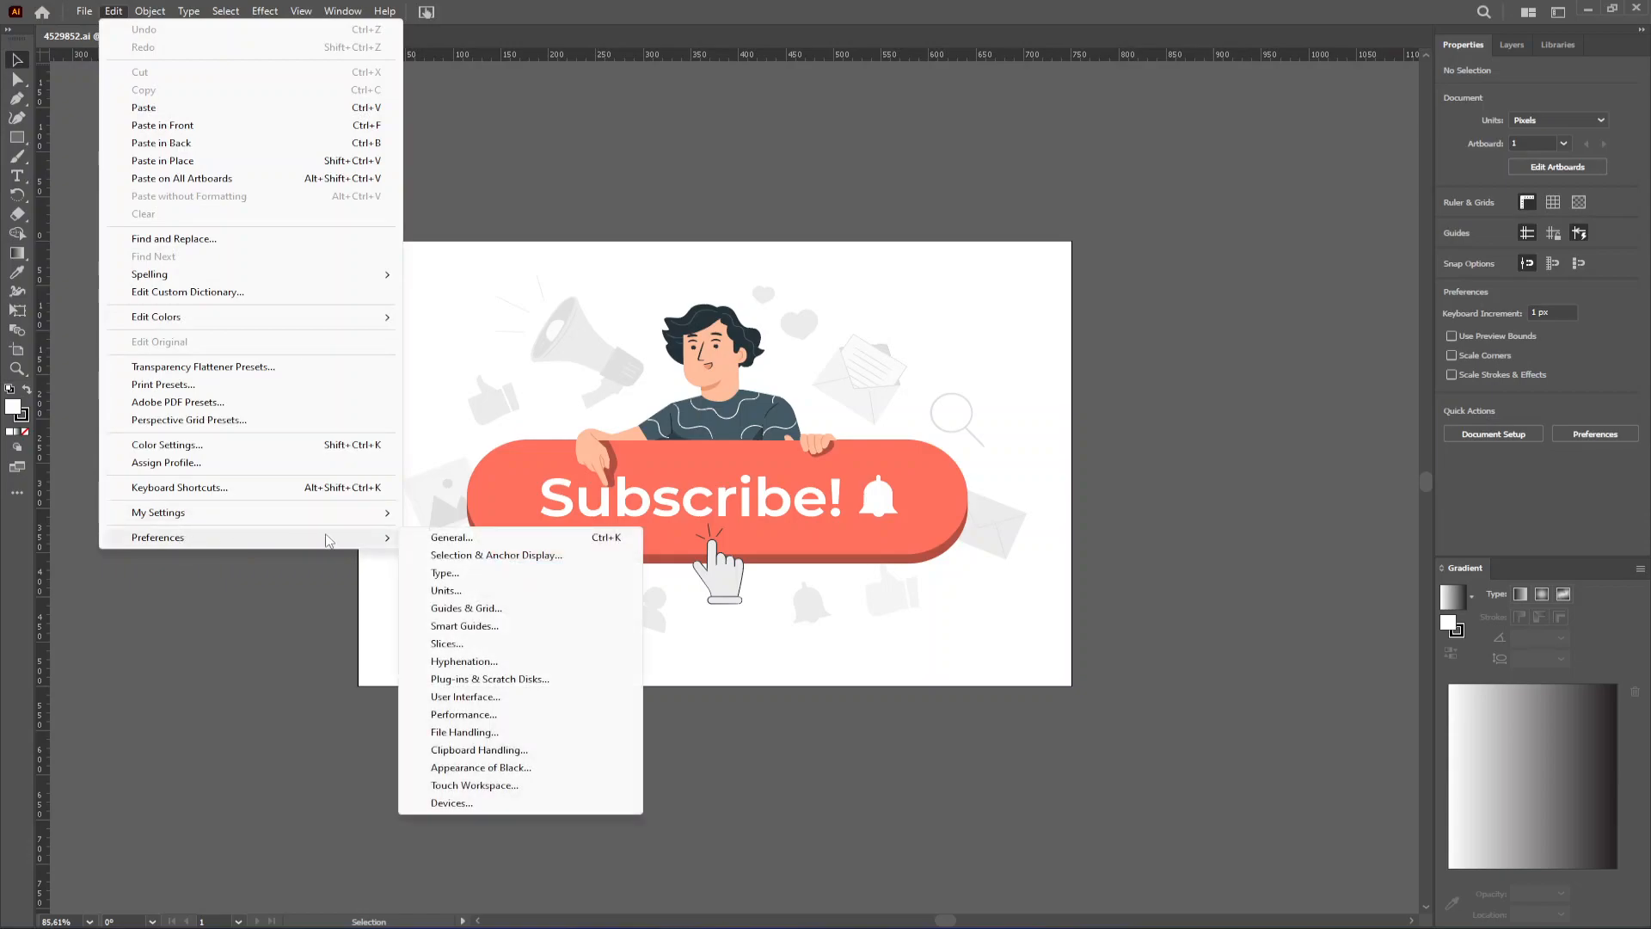
mouse_move(463, 714)
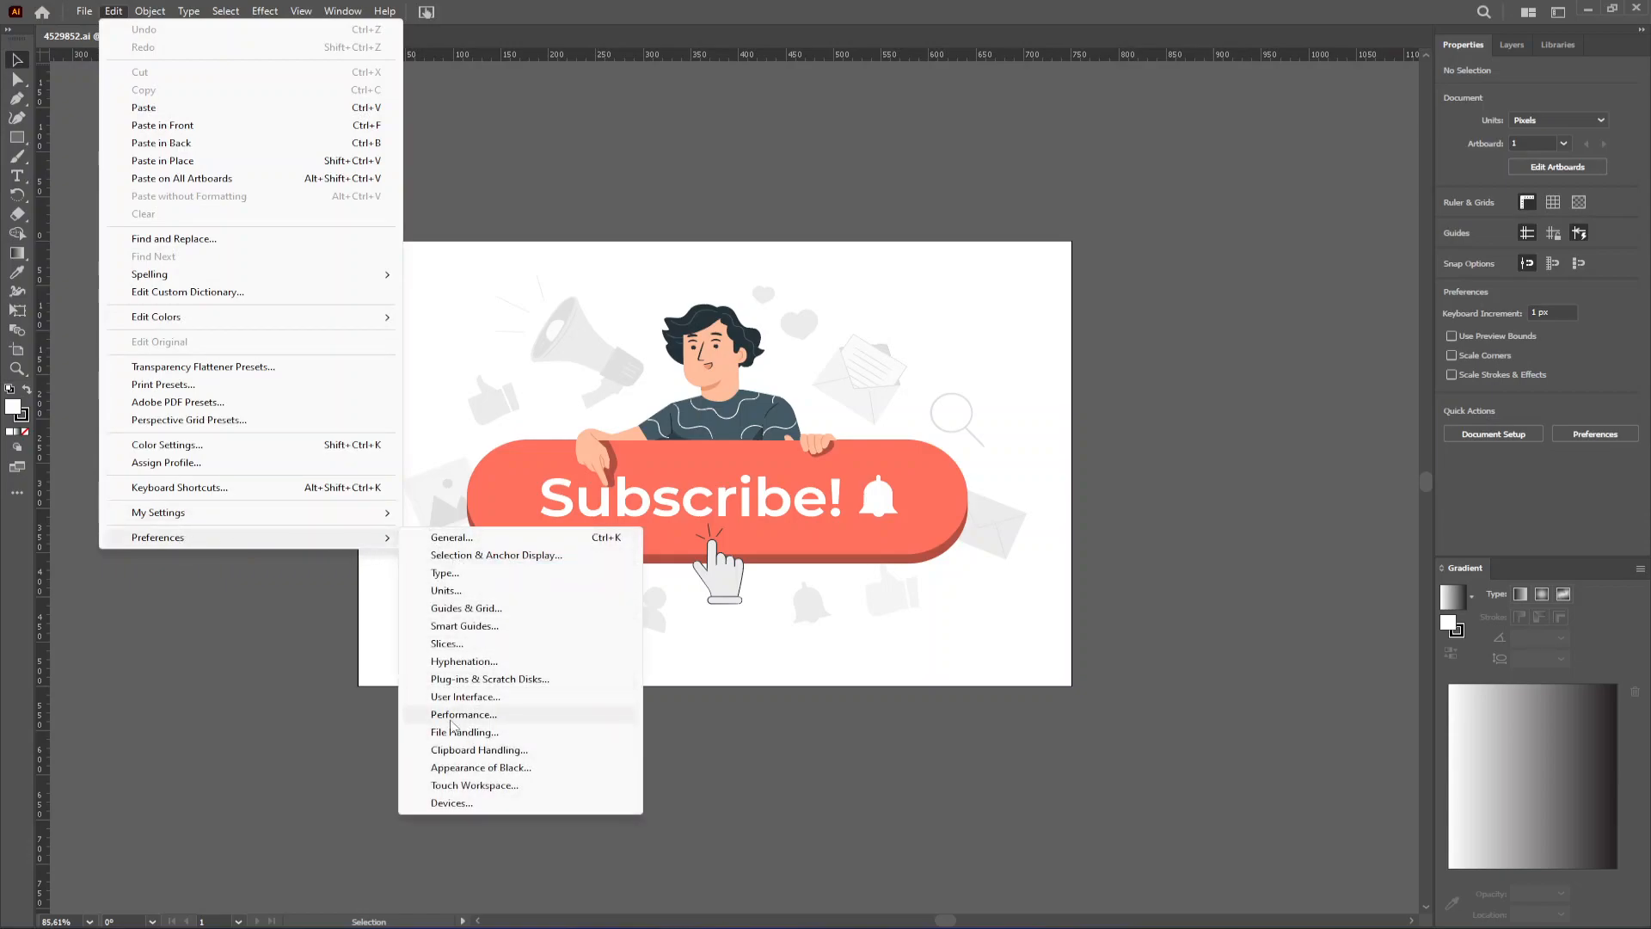
Turn off Animated Zoom in the Performance preferences, leaving GPU Performance on
left_click(463, 713)
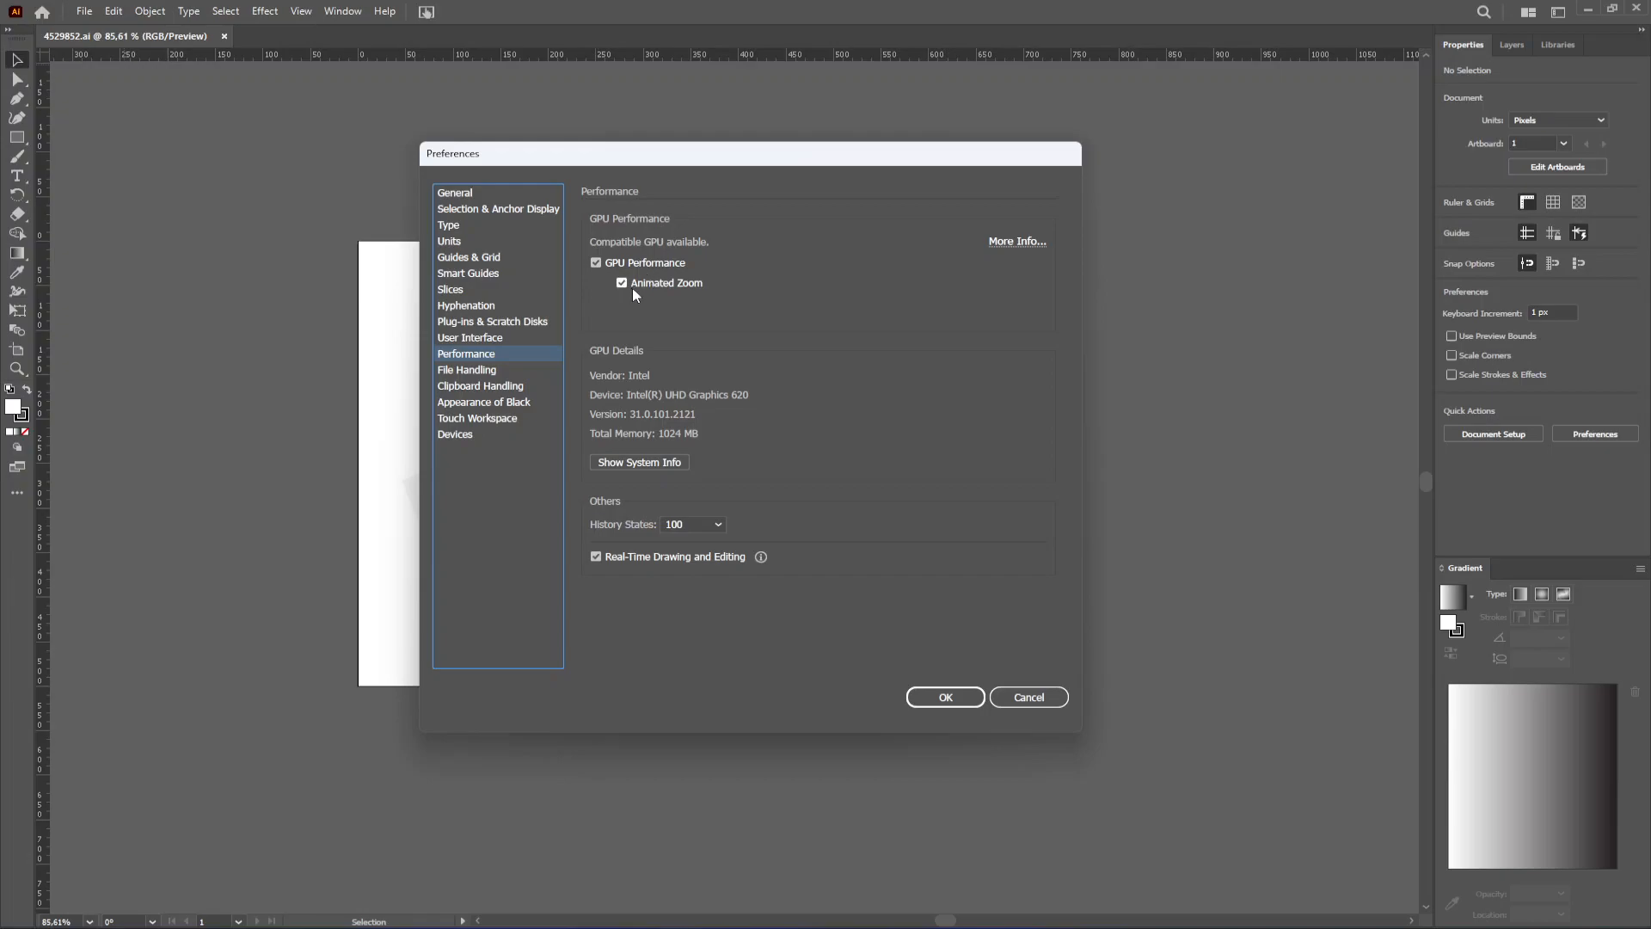
left_click(621, 282)
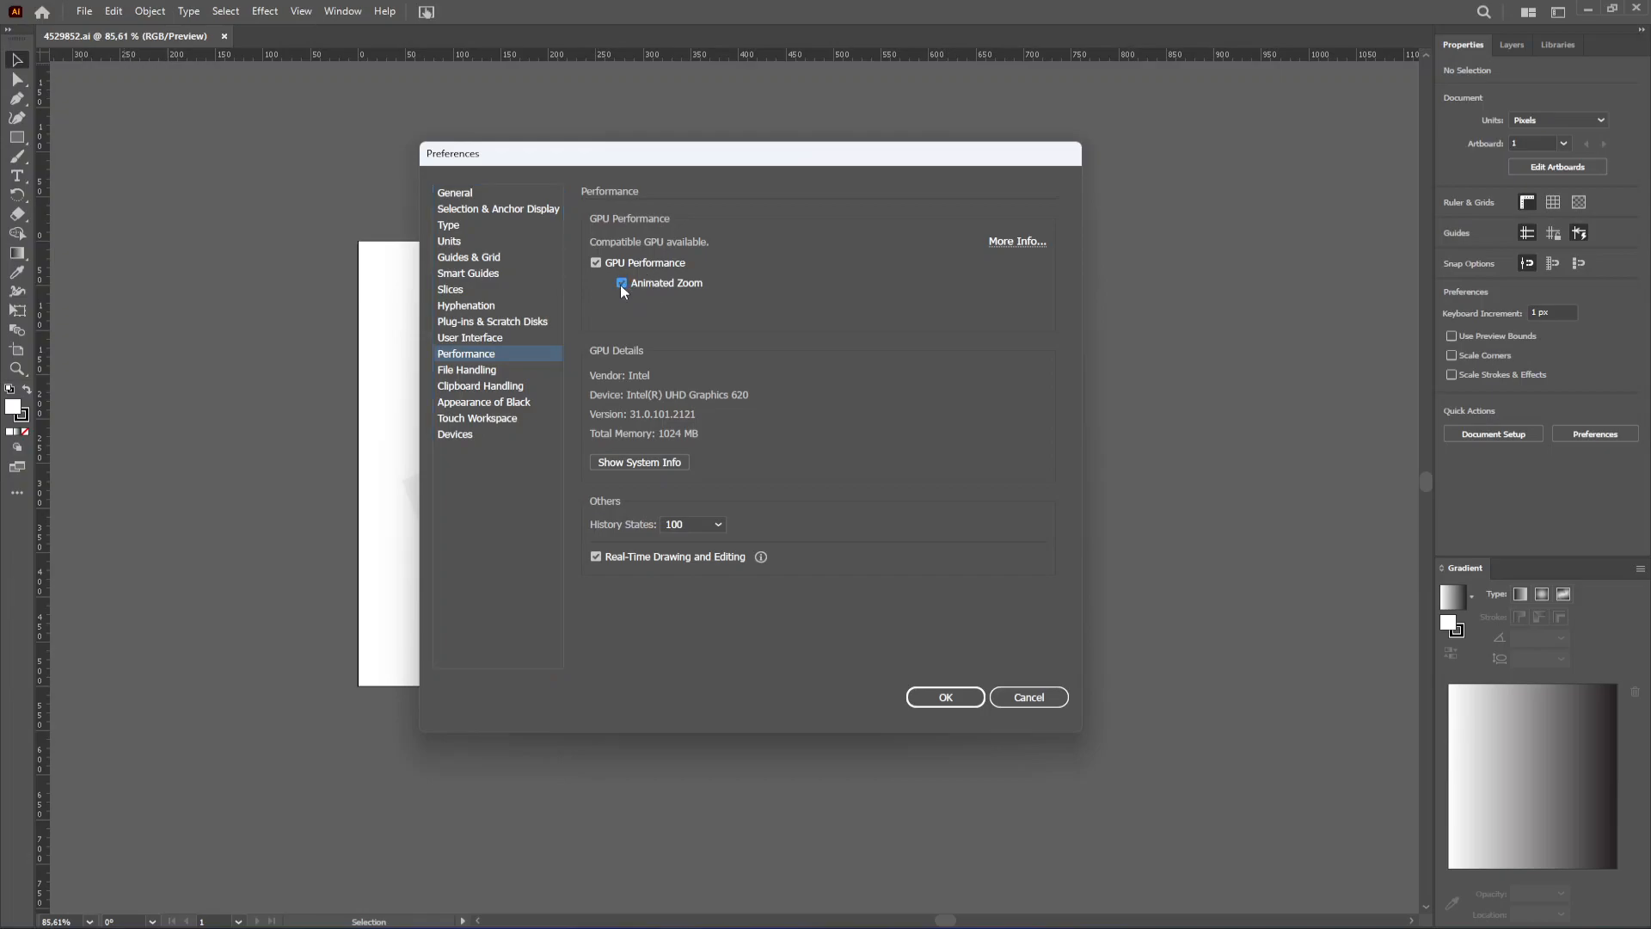
left_click(621, 283)
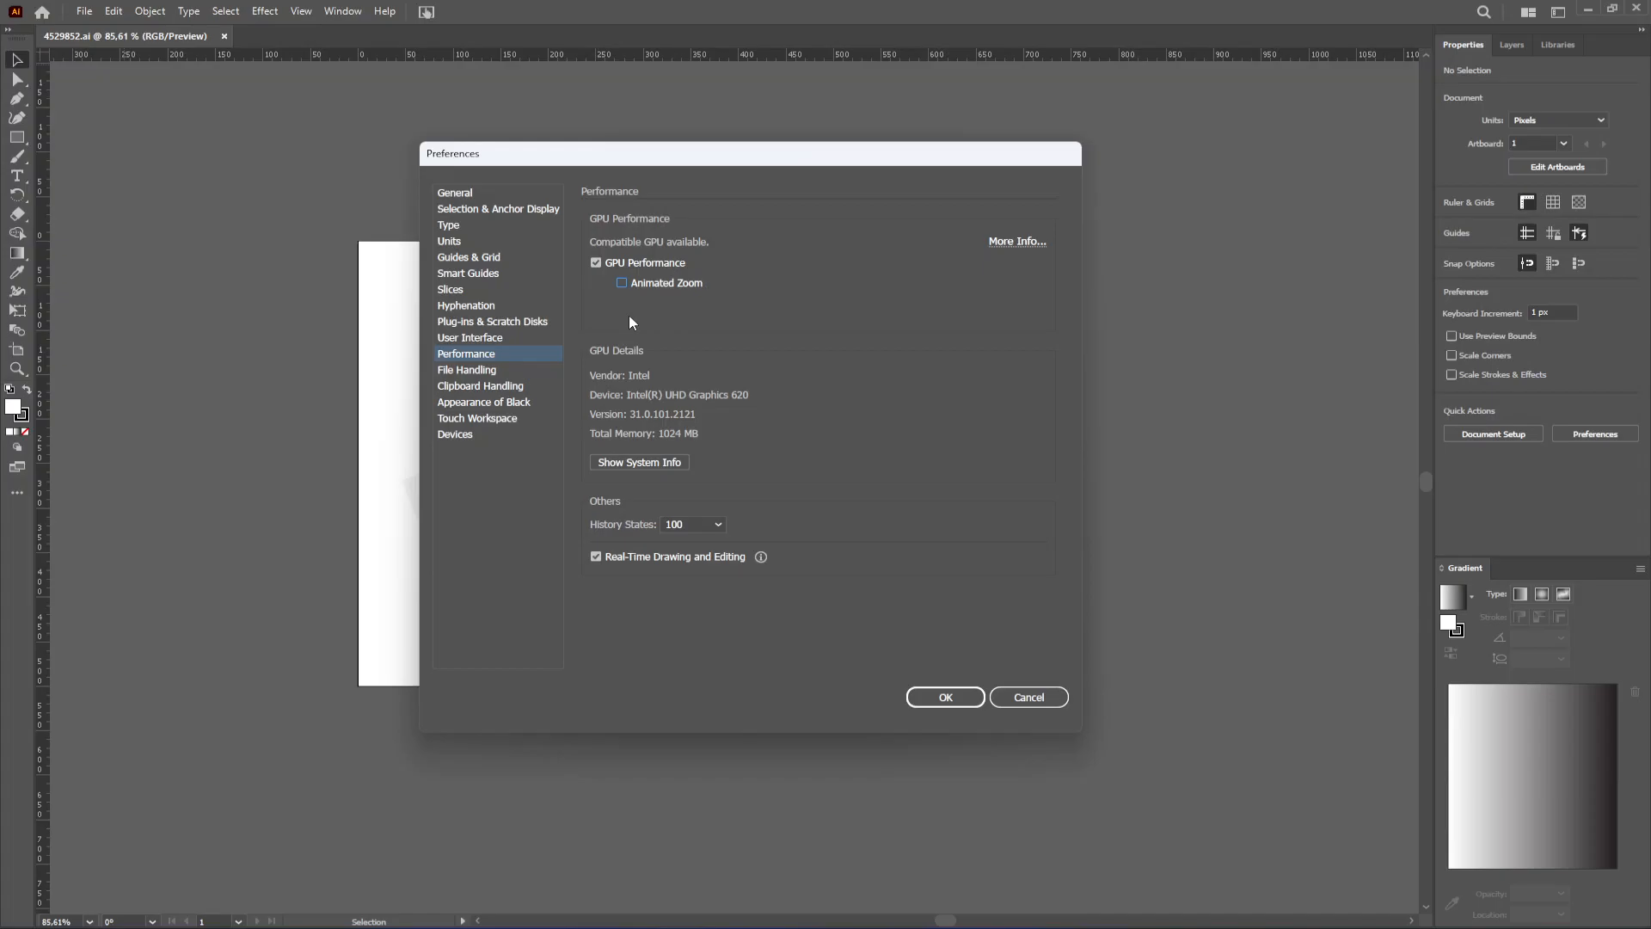
Enable Use Low Resolution Proxy for Linked EPS in File Handling and confirm with OK
left_click(466, 369)
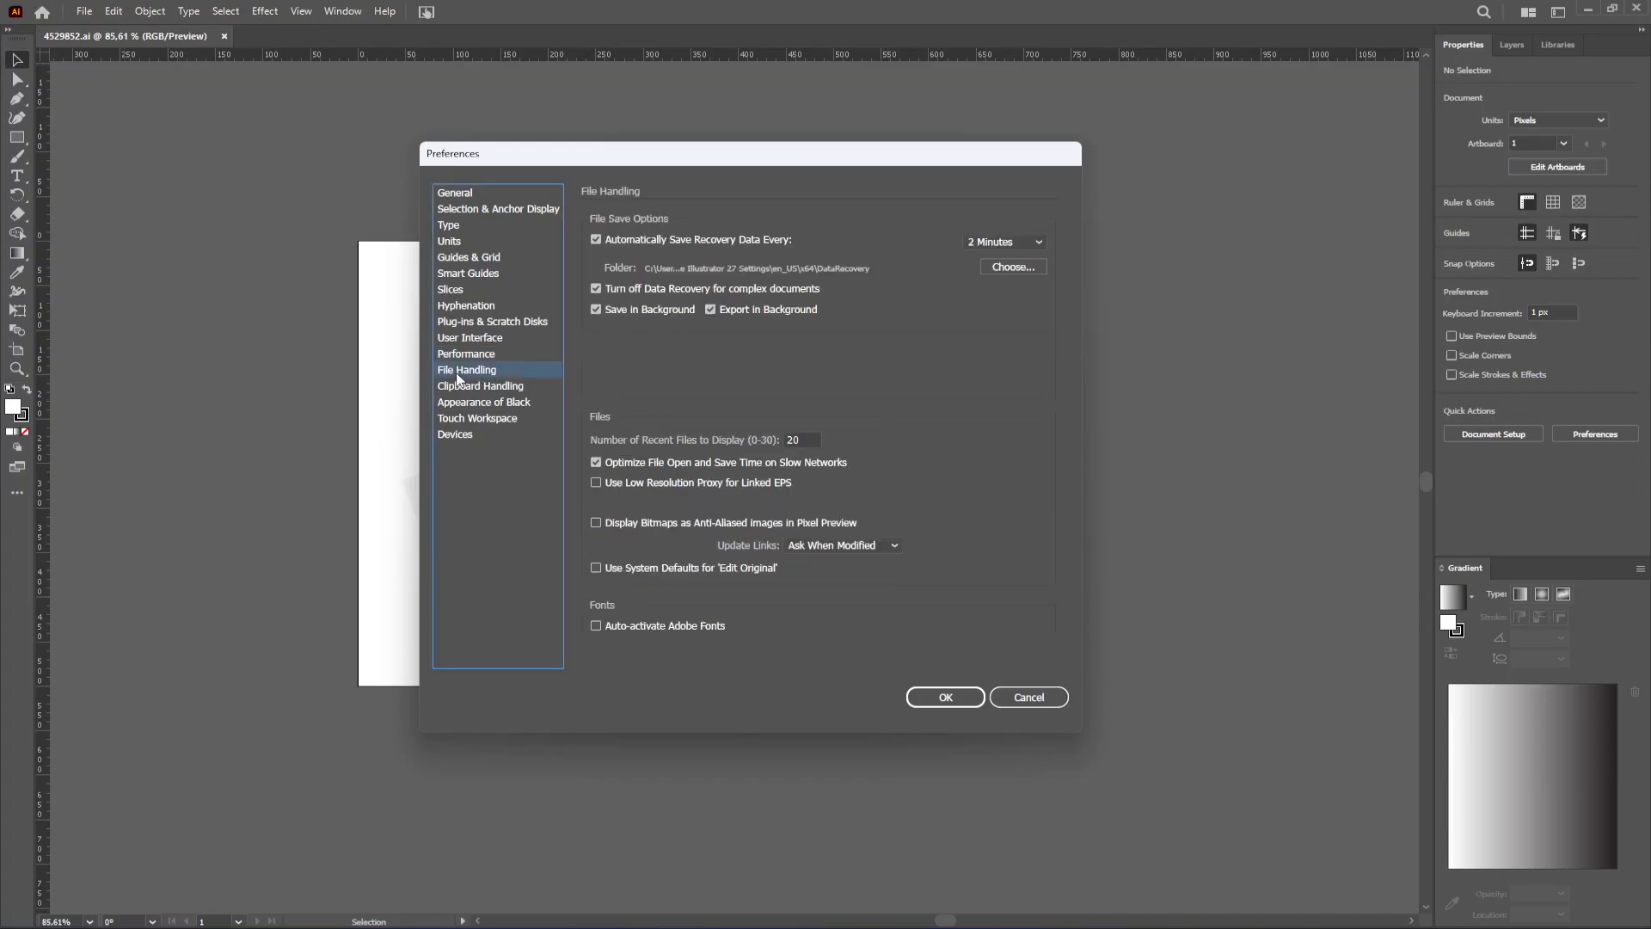
mouse_move(650, 380)
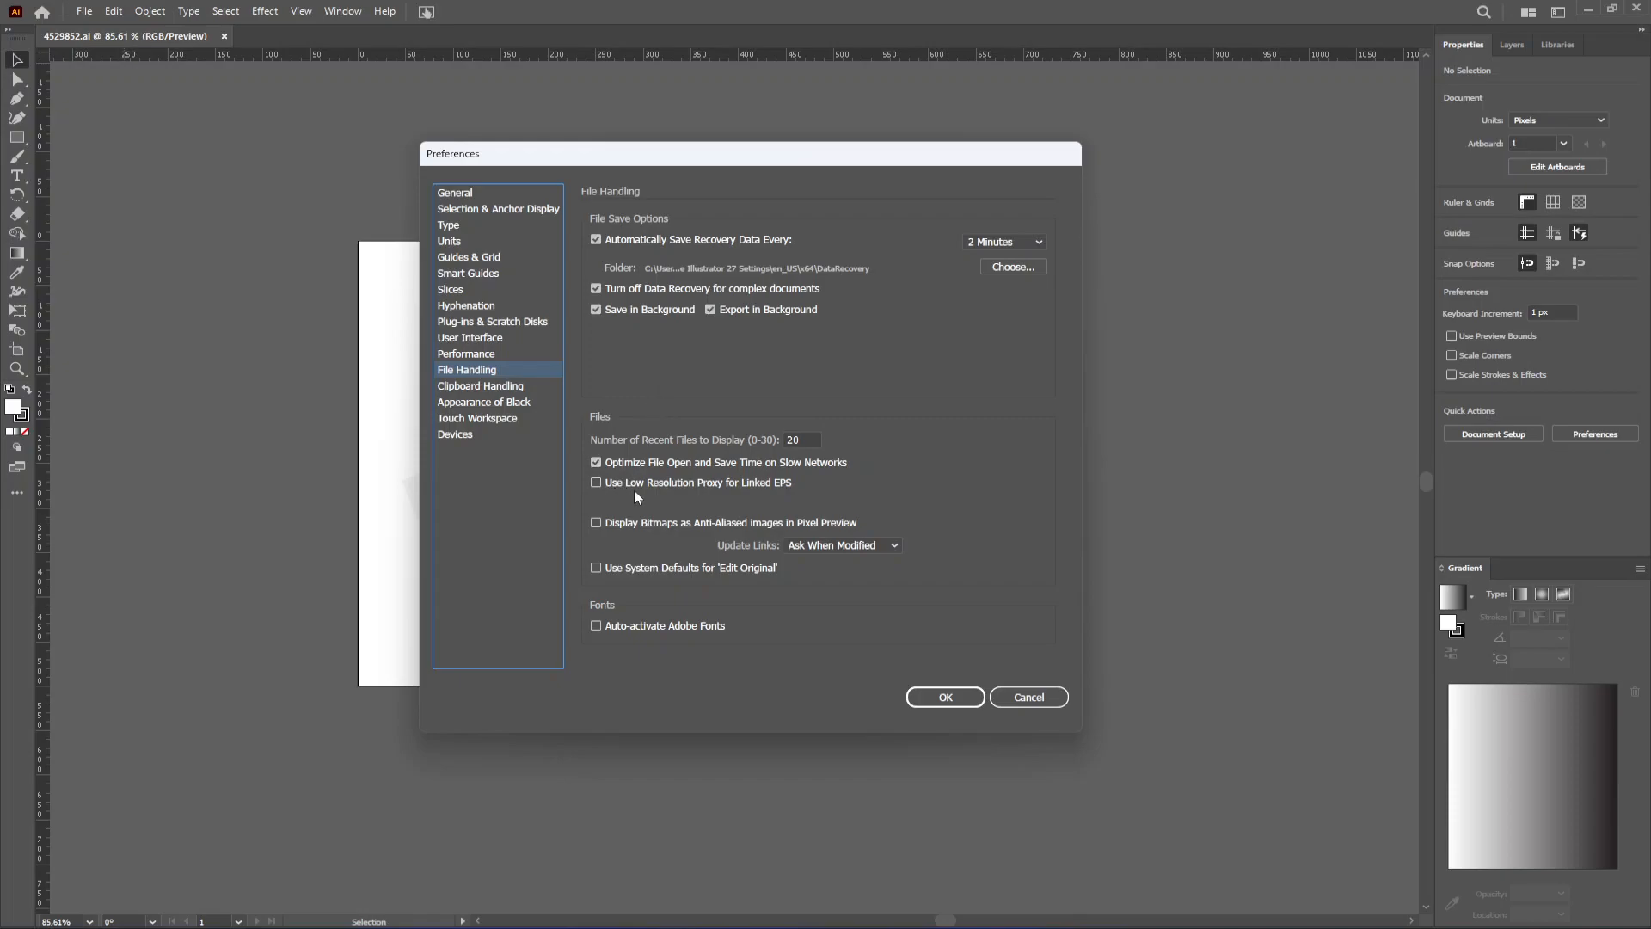
mouse_move(758, 500)
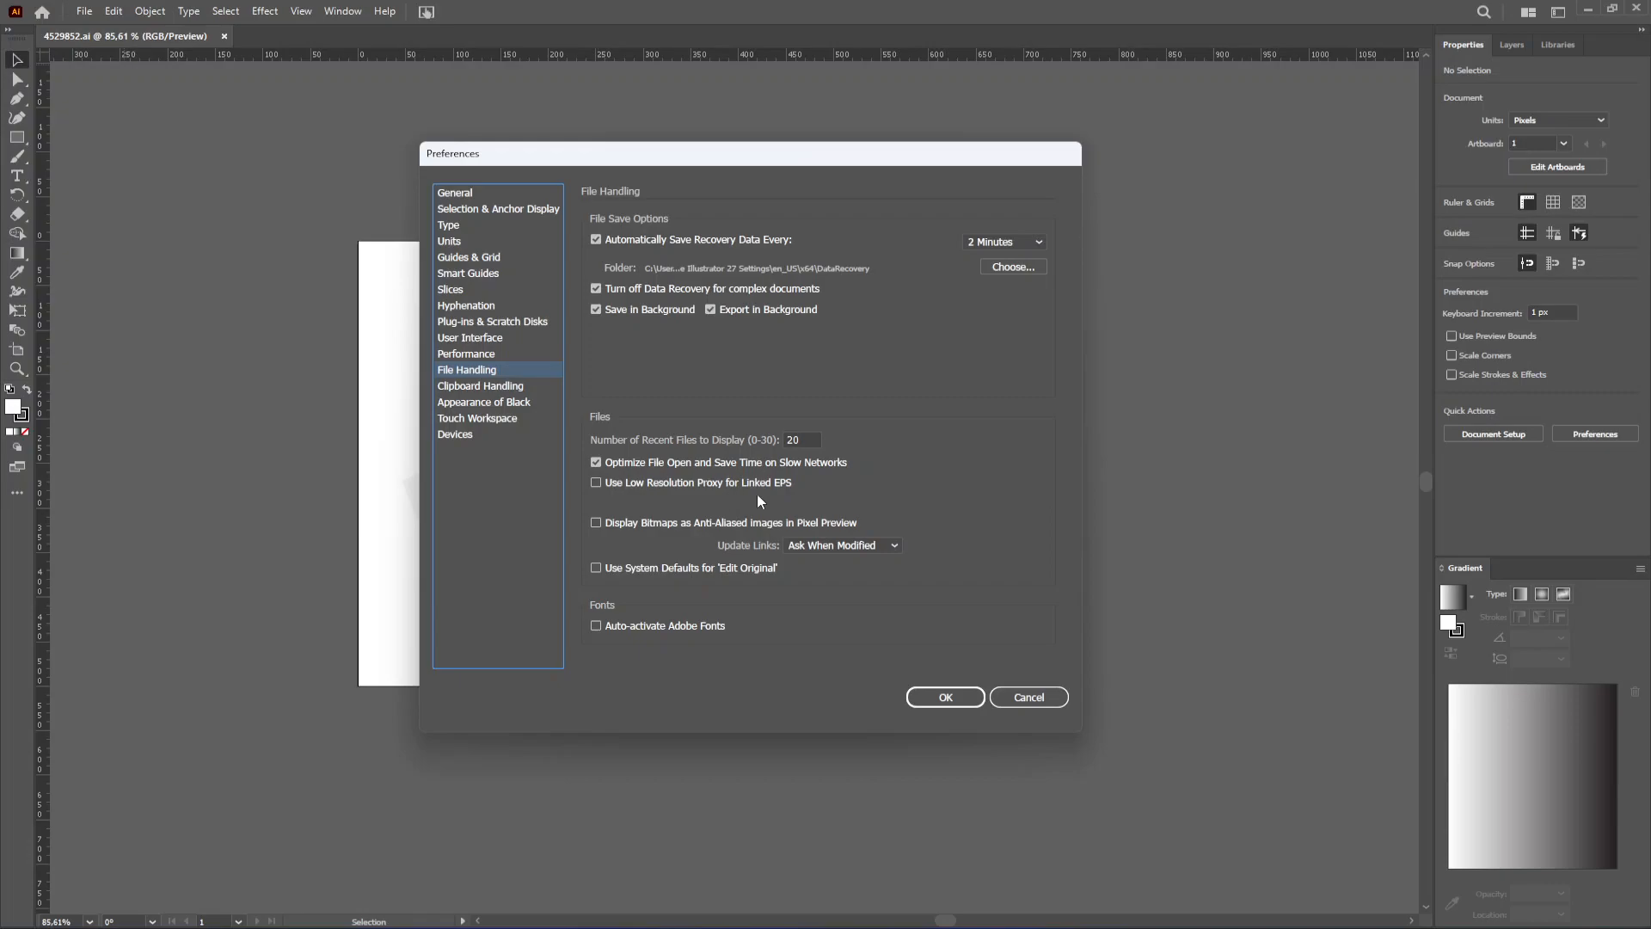
left_click(597, 482)
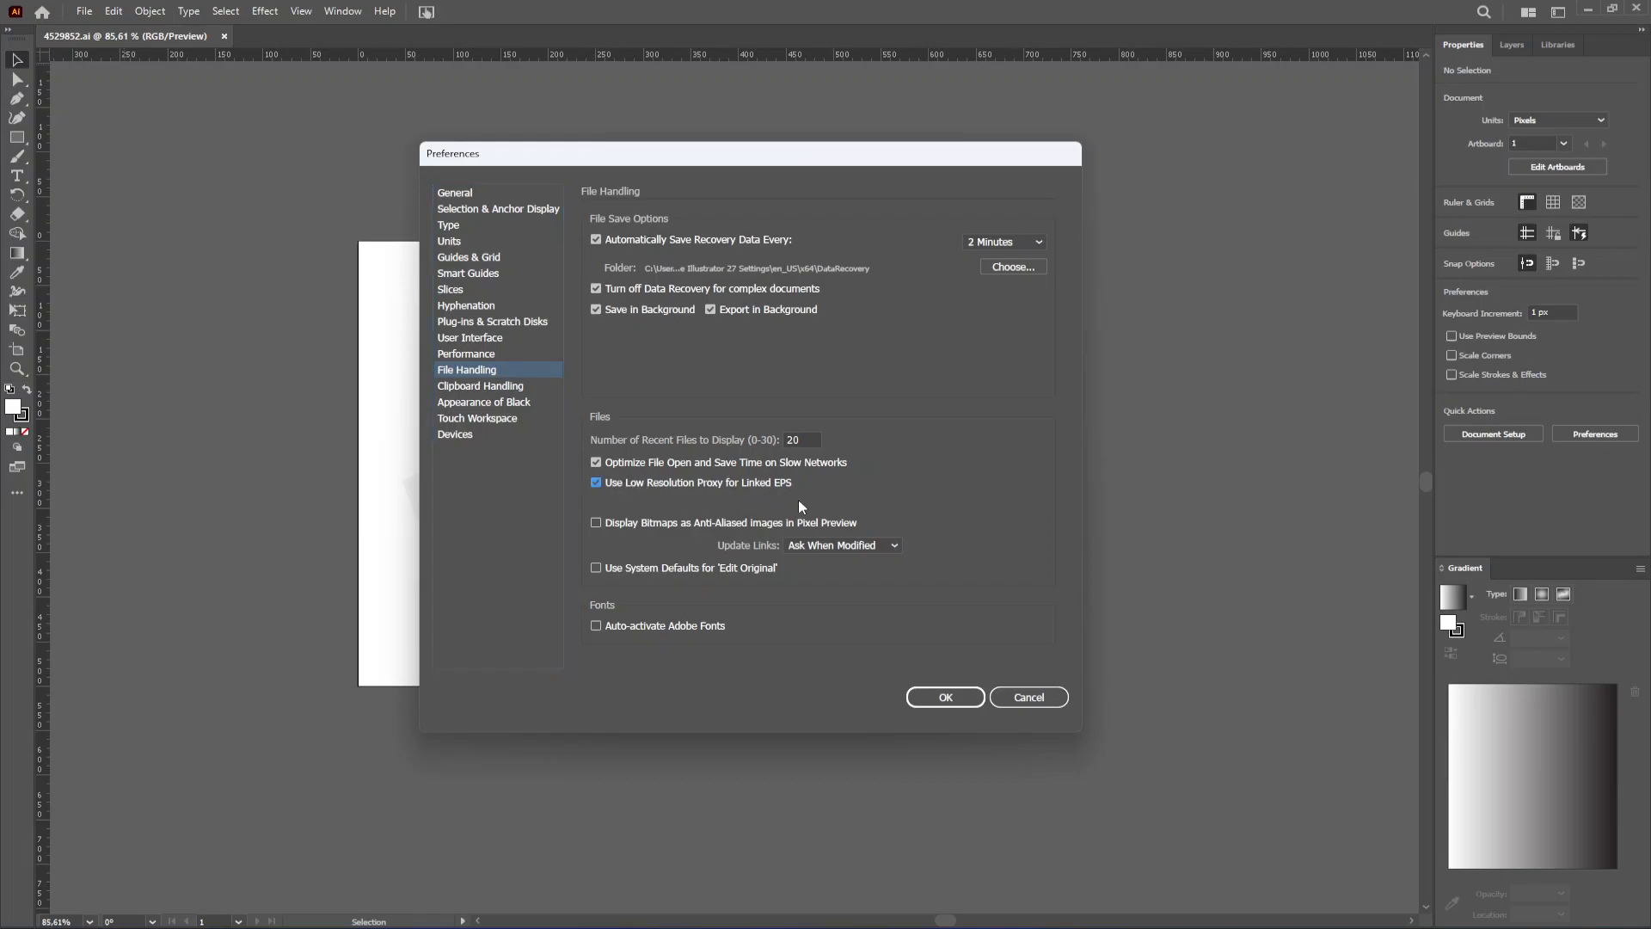
mouse_move(913, 430)
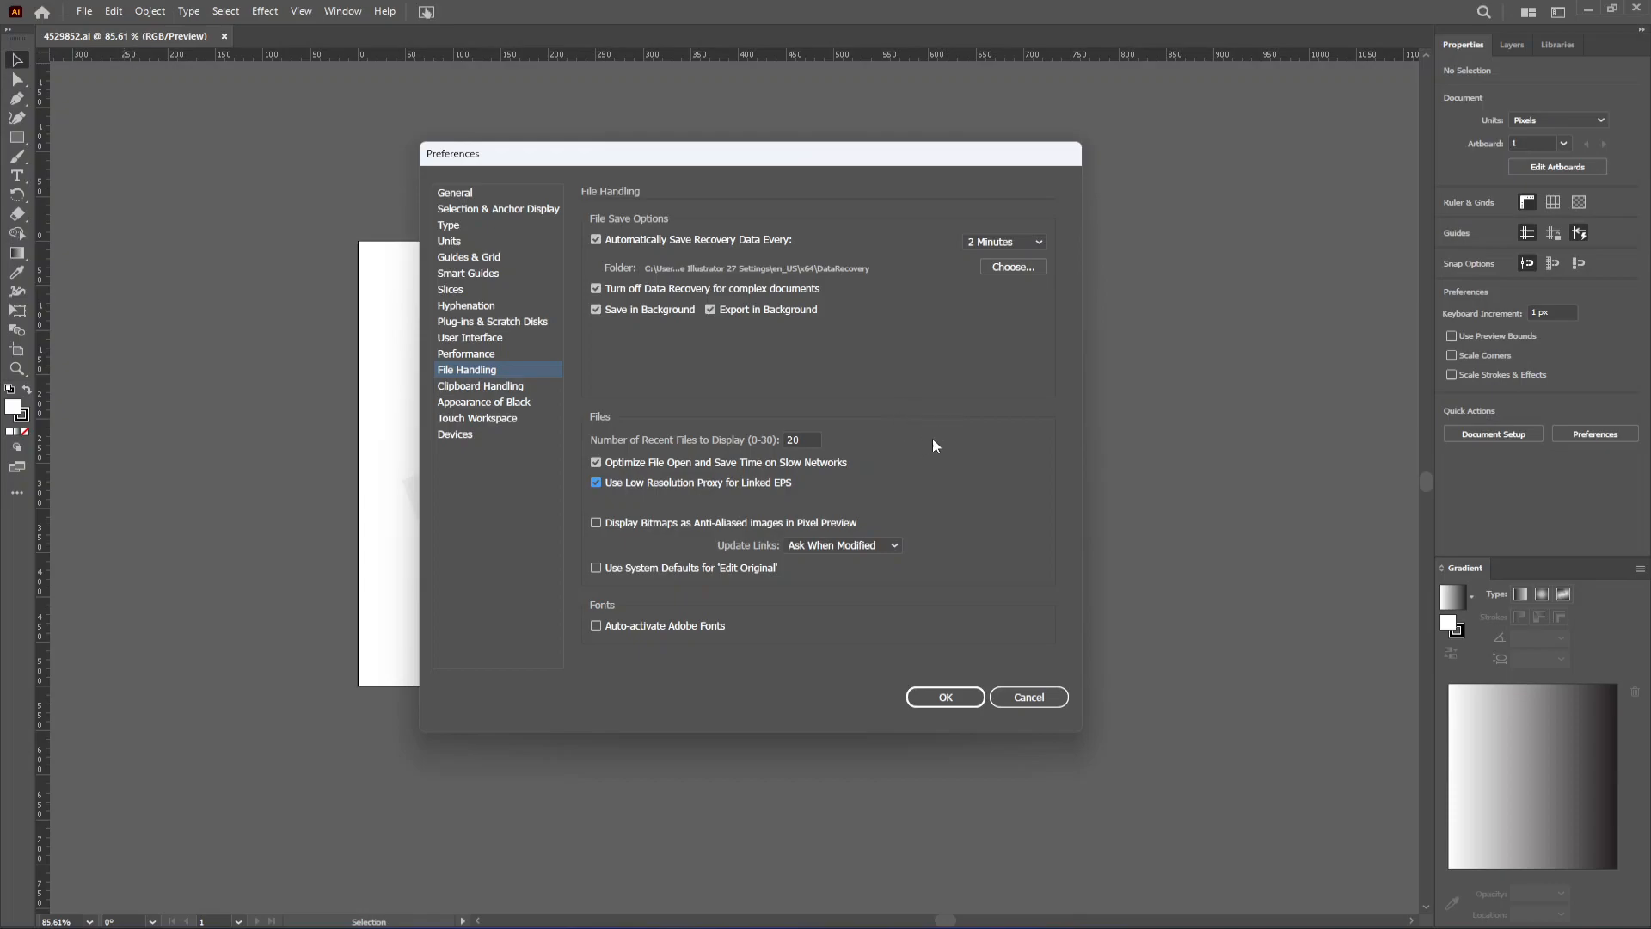
mouse_move(944, 418)
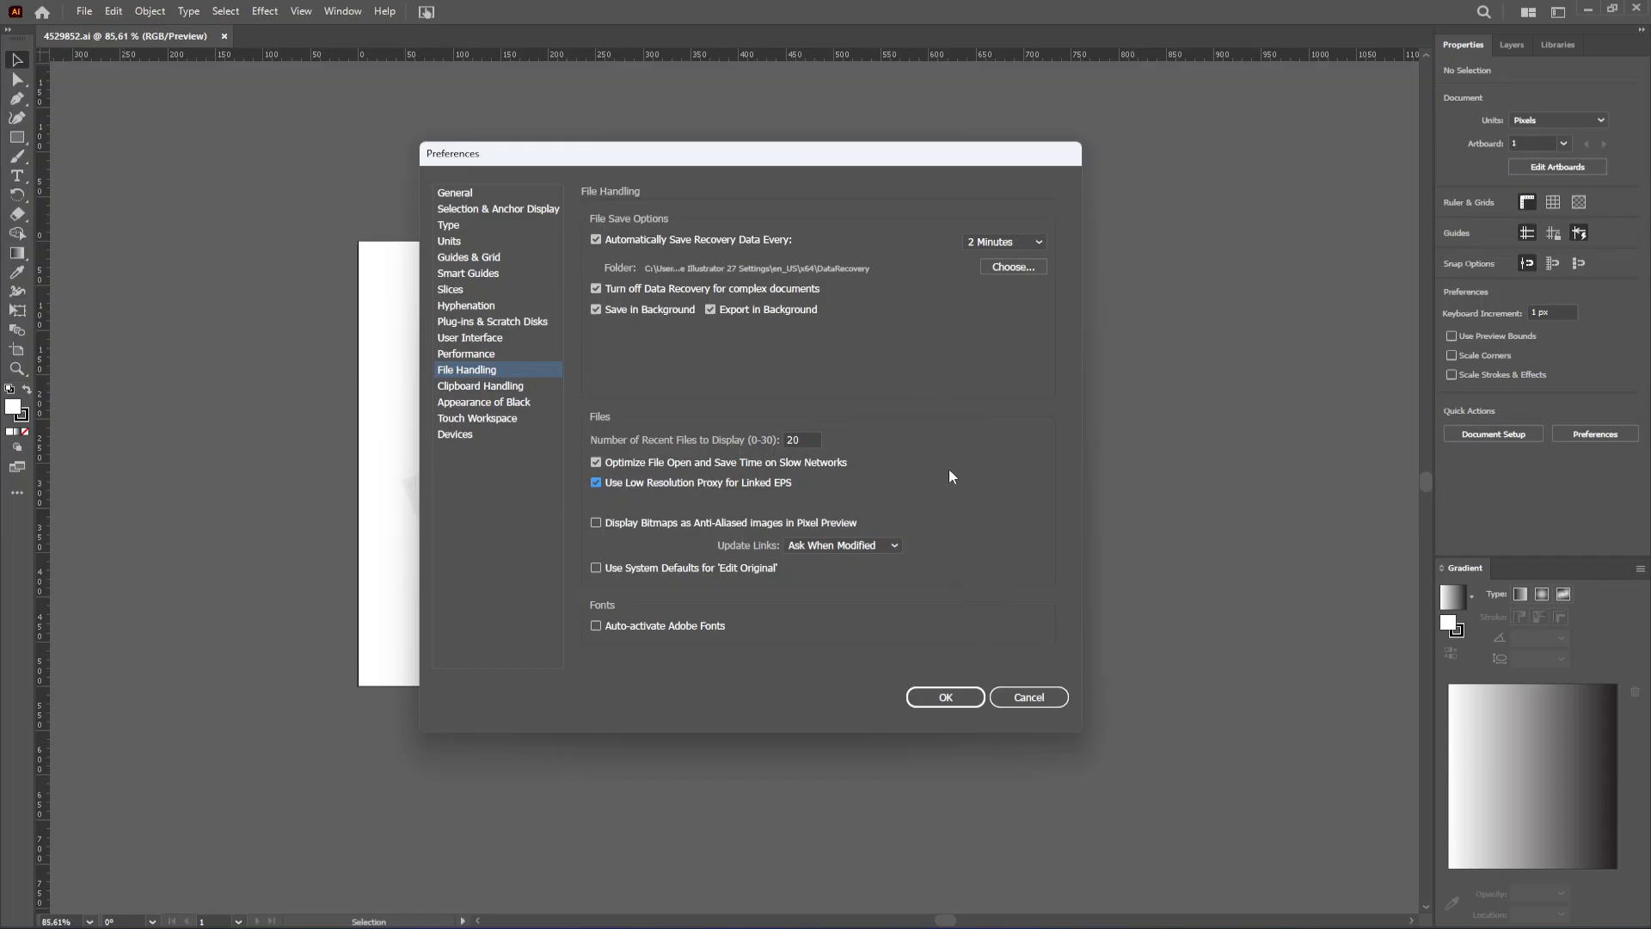
left_click(942, 696)
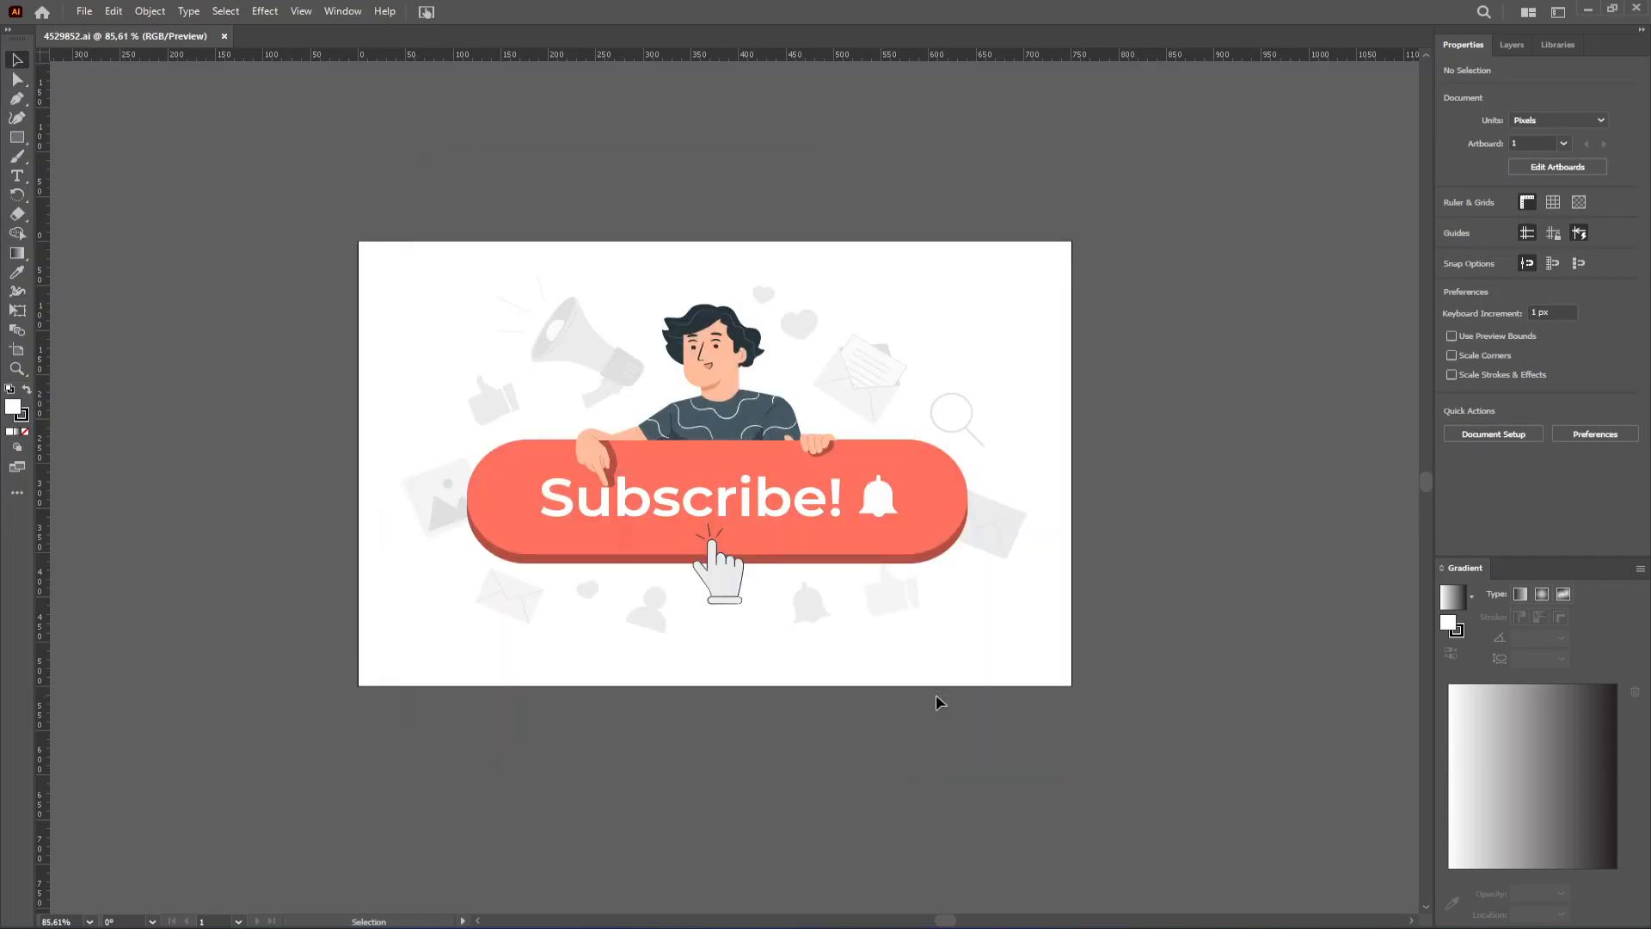
mouse_move(1164, 439)
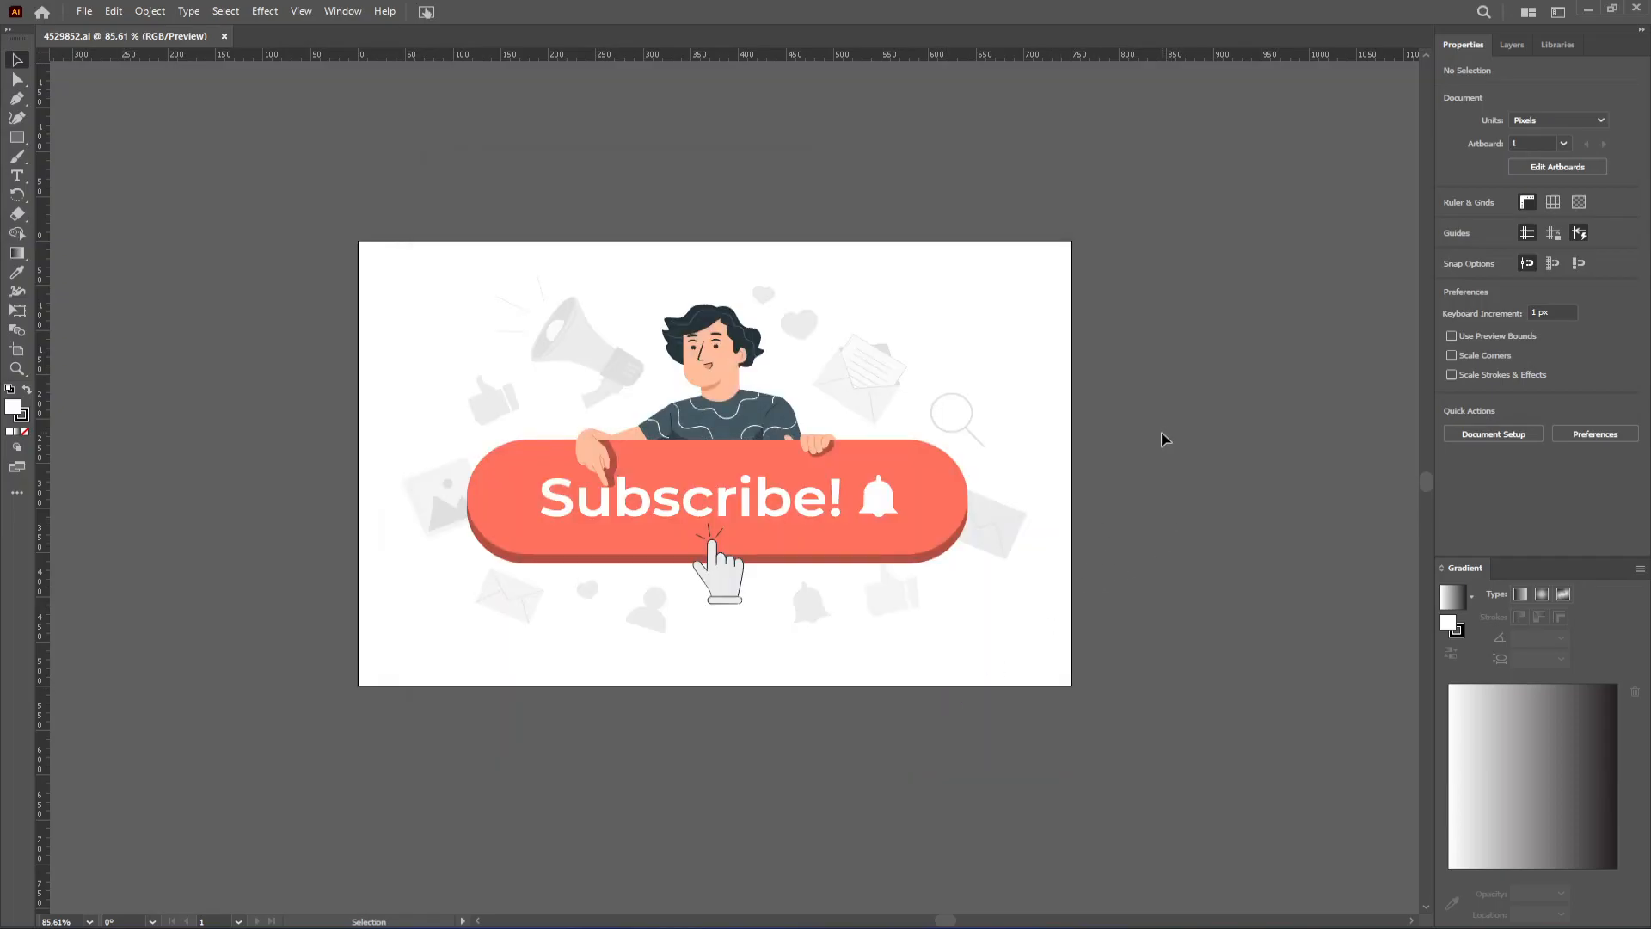